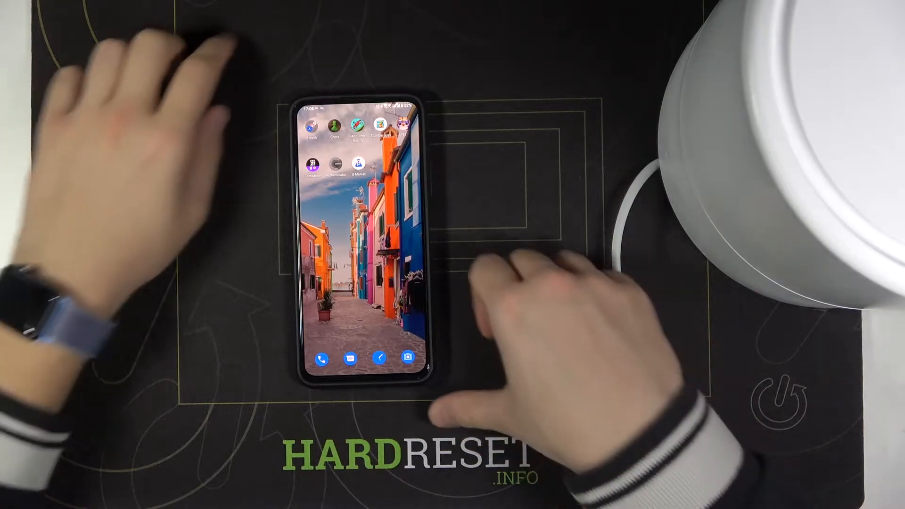
{"action": "mouse_move", "coordinate": [359, 231]}
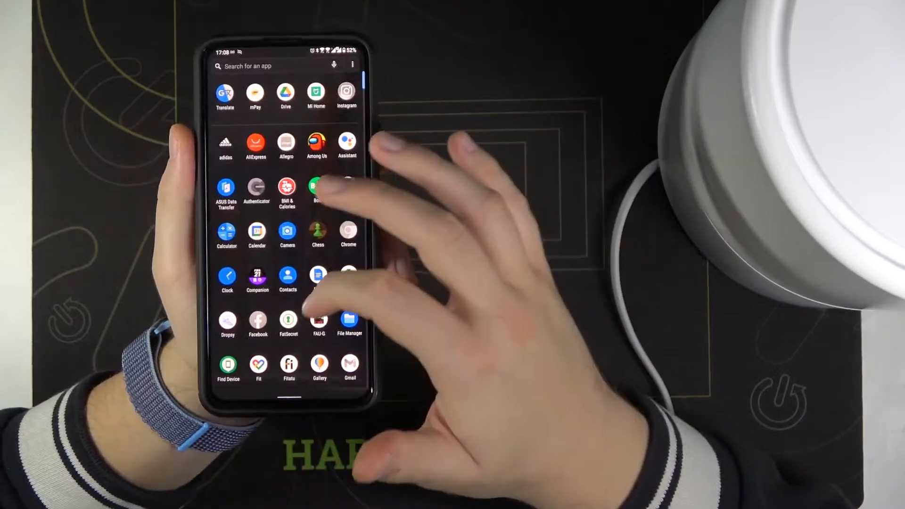
Step: Launch Mi Home, enter the humidifier's device page and reach its firmware update status
{"action": "left_click", "coordinate": [317, 94]}
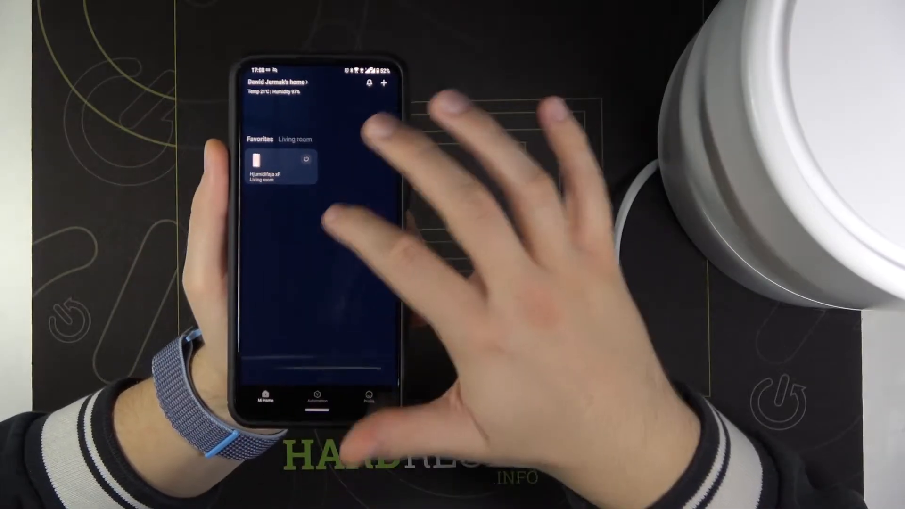
{"action": "left_click", "coordinate": [277, 163]}
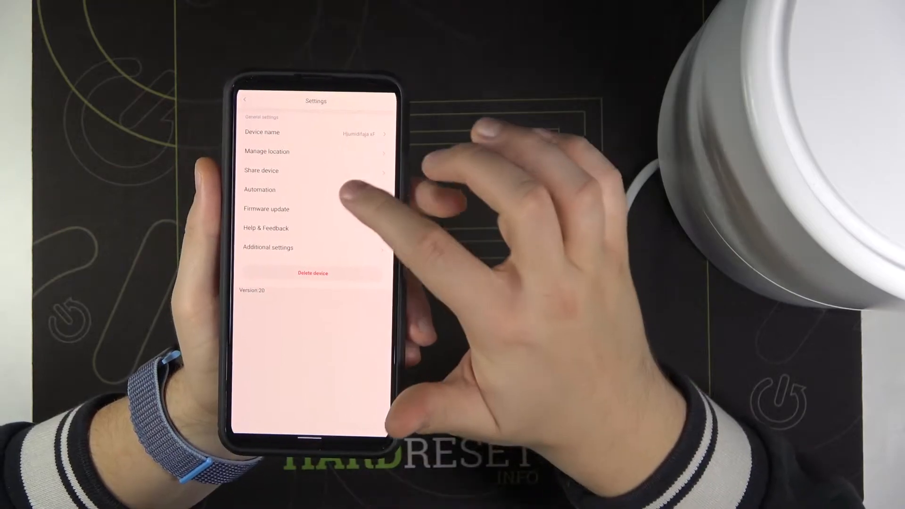
{"action": "left_click", "coordinate": [266, 209]}
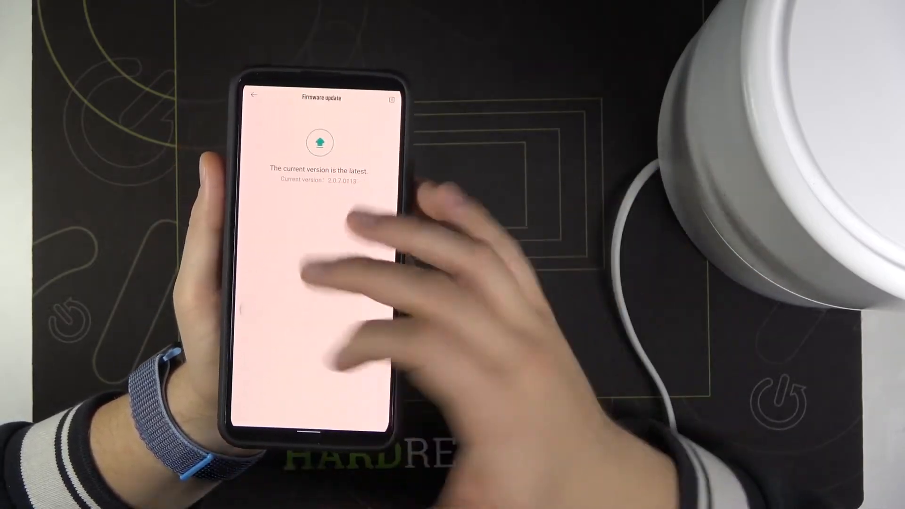
Step: After the firmware check reports the latest version, return to the device settings list
{"action": "left_click", "coordinate": [256, 95]}
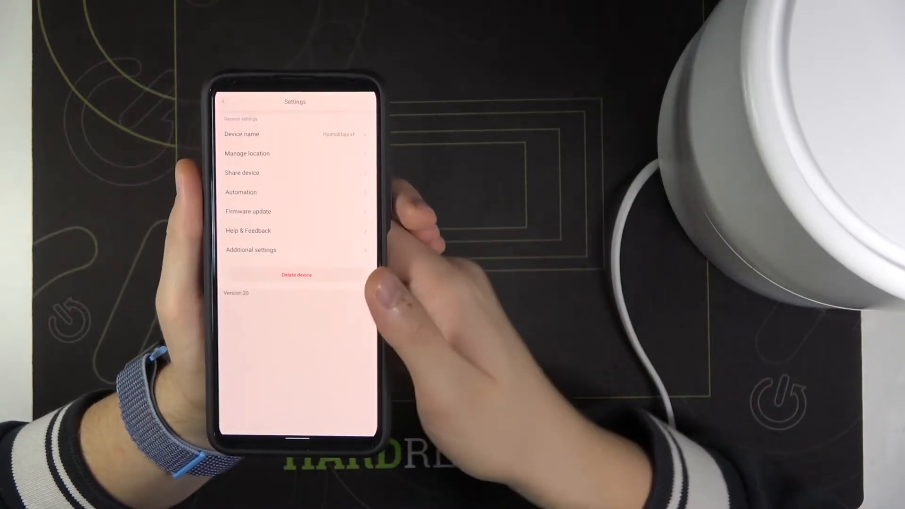
Step: View the humidifier's Additional settings, then go back to the main settings list
{"action": "left_click", "coordinate": [250, 249]}
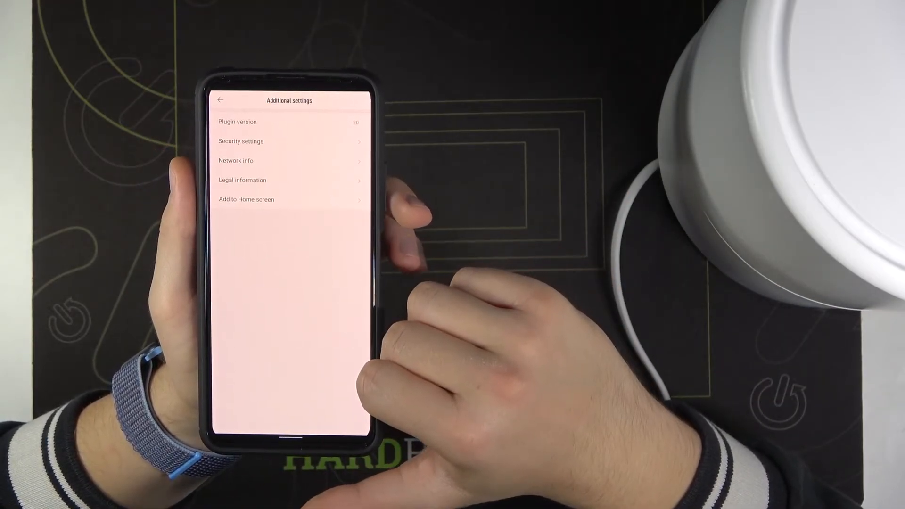
{"action": "left_click", "coordinate": [220, 99]}
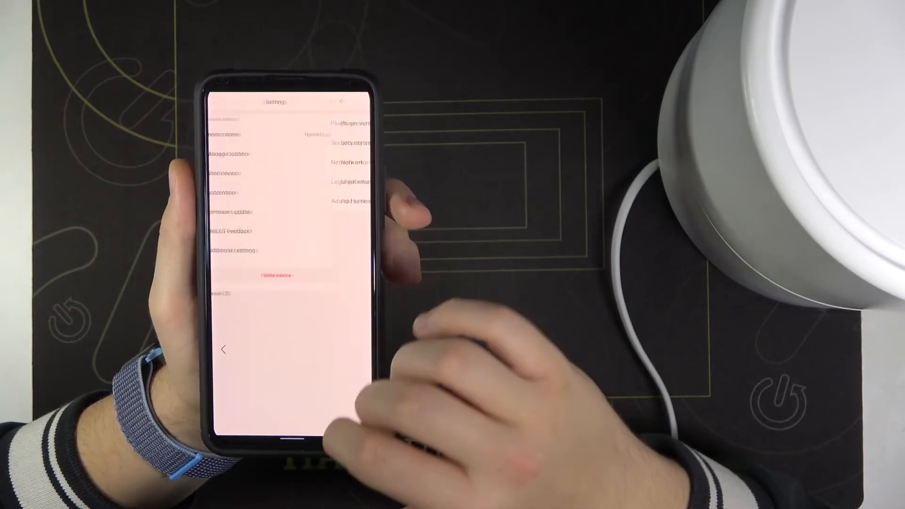